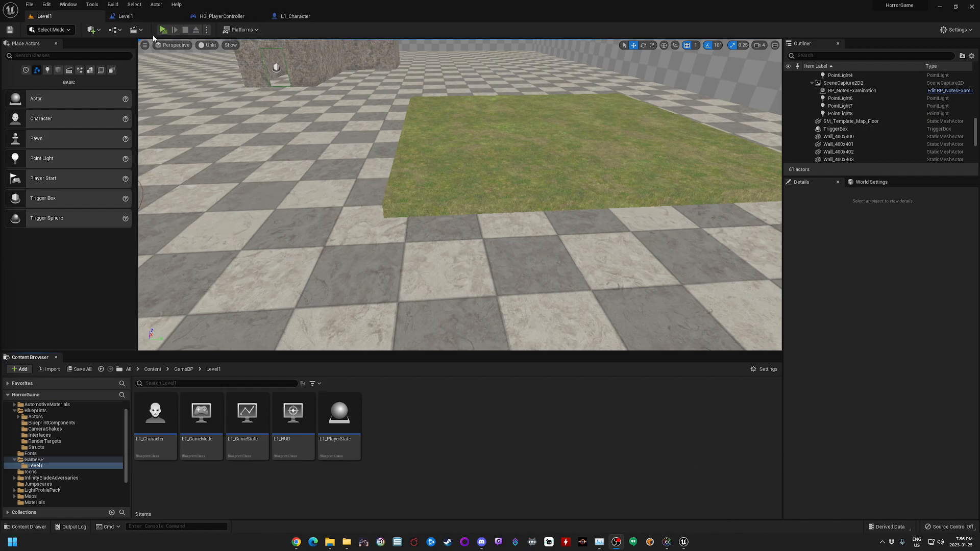
# Launch the horror level as a Standalone Game preview from the Play options.
pyautogui.click(159, 28)
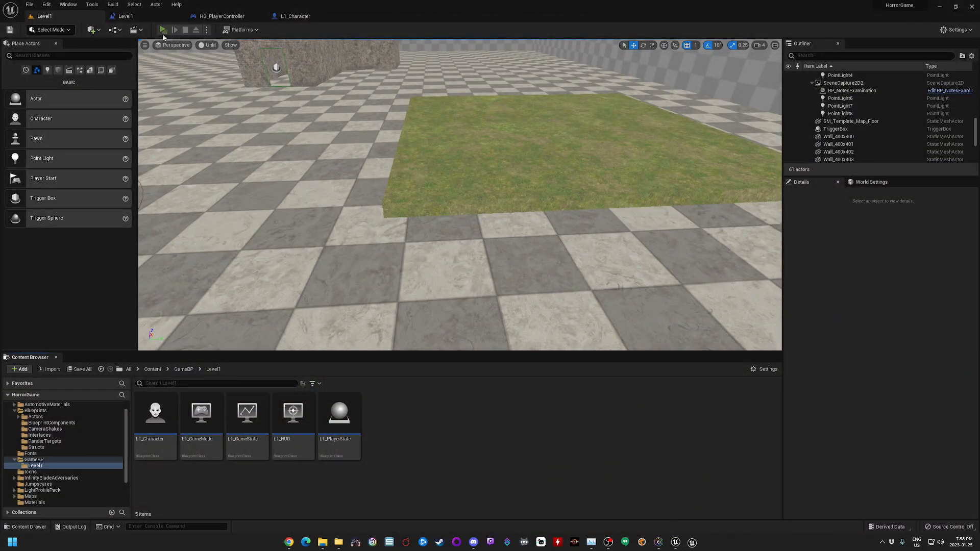
pyautogui.click(161, 29)
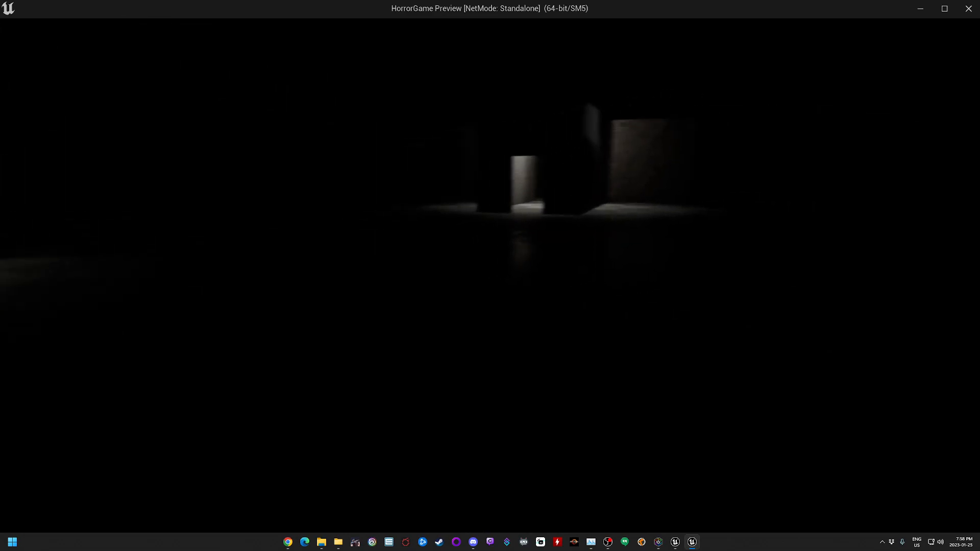